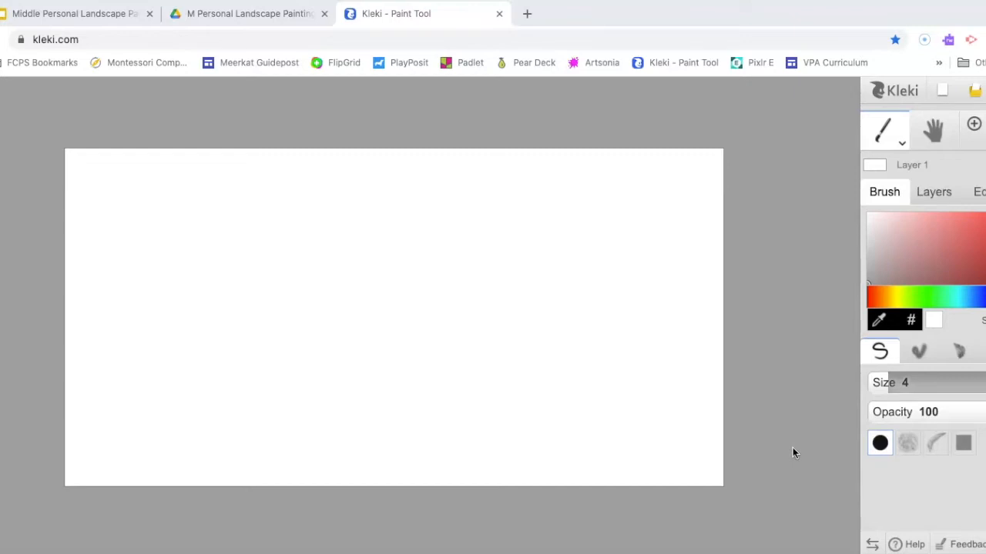
mouse_move(972, 92)
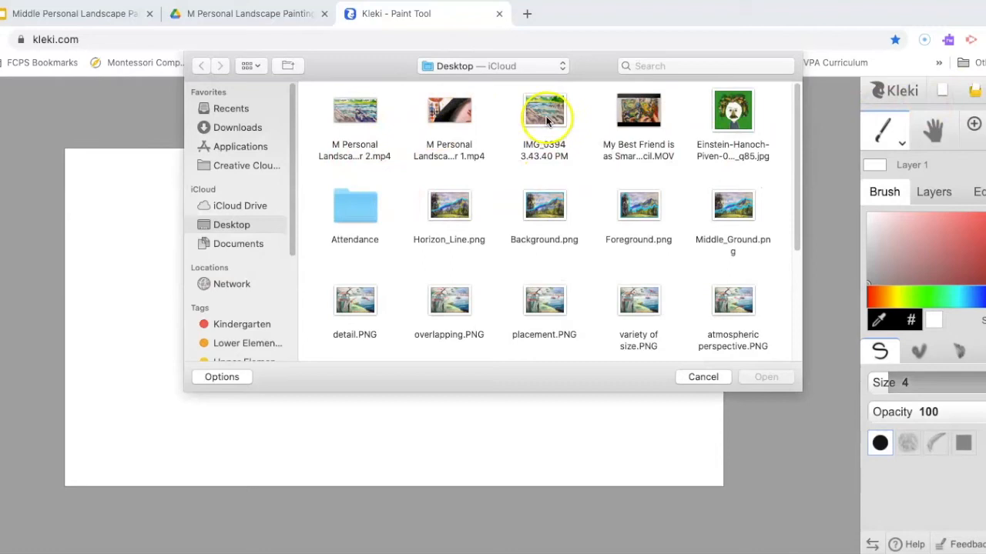
Choose the IMG_0394 river painting photo on the Desktop and open it for import
left_click(543, 116)
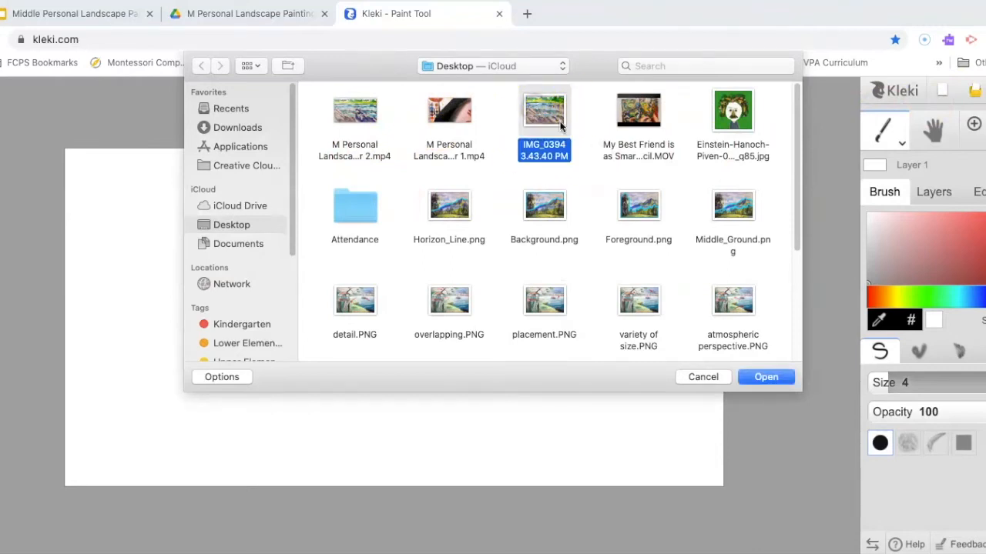
left_click(766, 376)
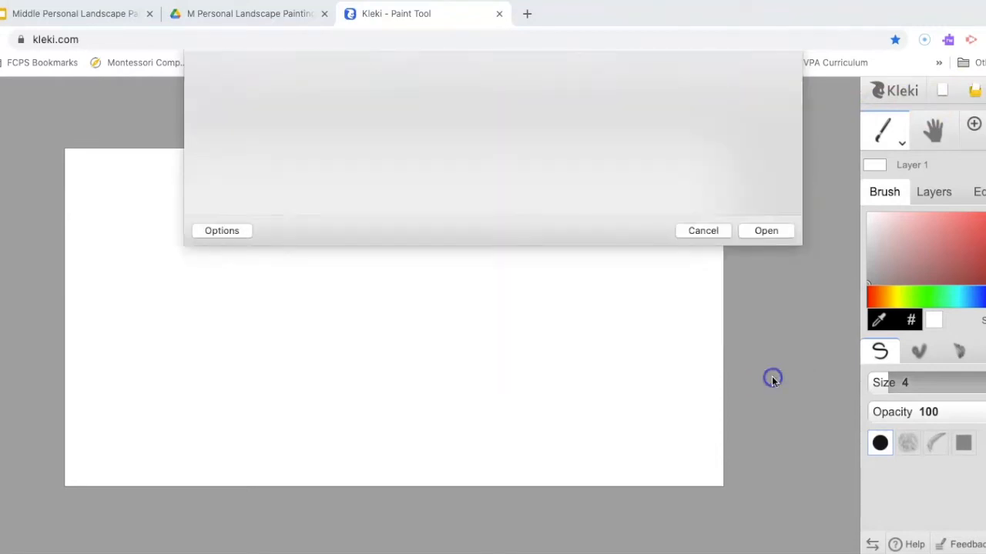
Import the photo As Layer so it sits centred on the white canvas
left_click(765, 231)
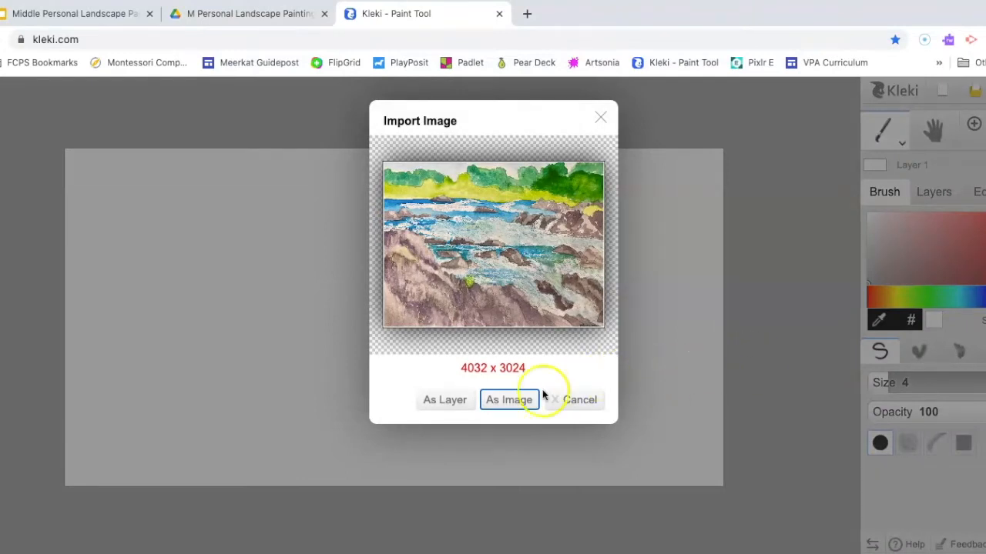
mouse_move(444, 401)
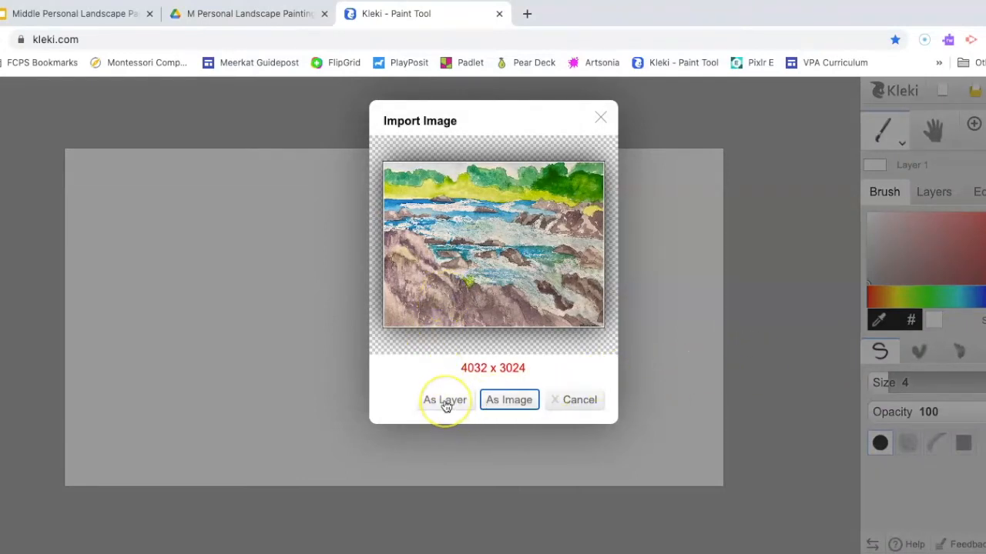
left_click(443, 400)
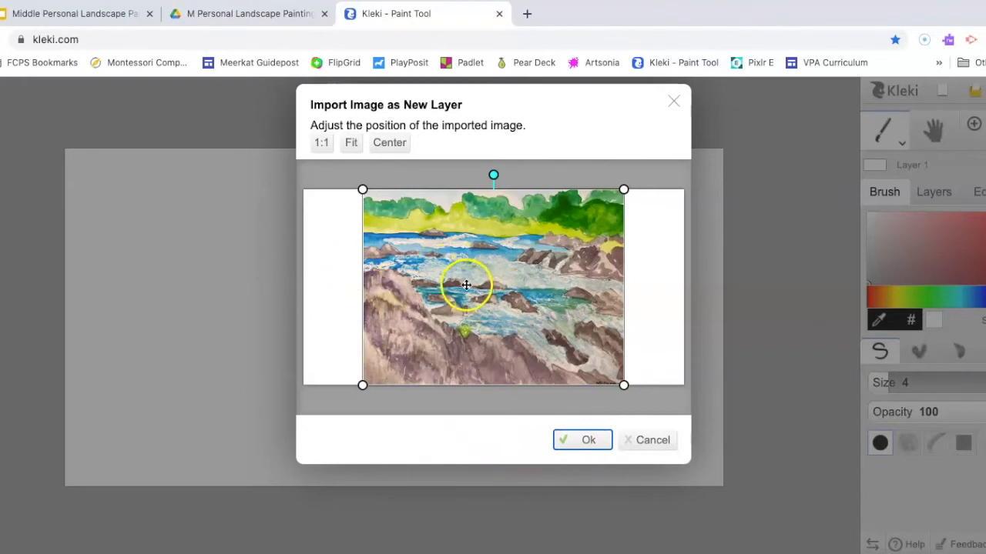
mouse_move(645, 291)
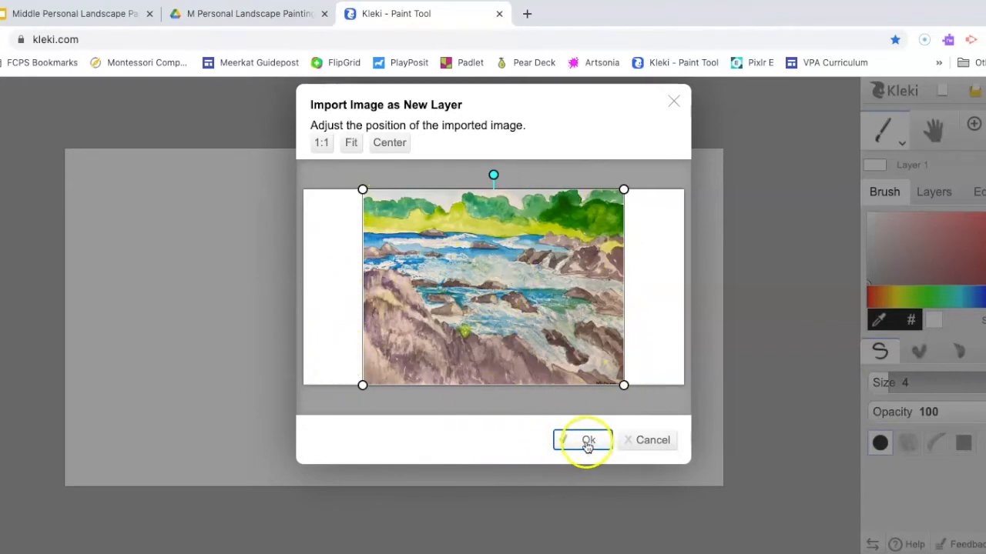
left_click(582, 440)
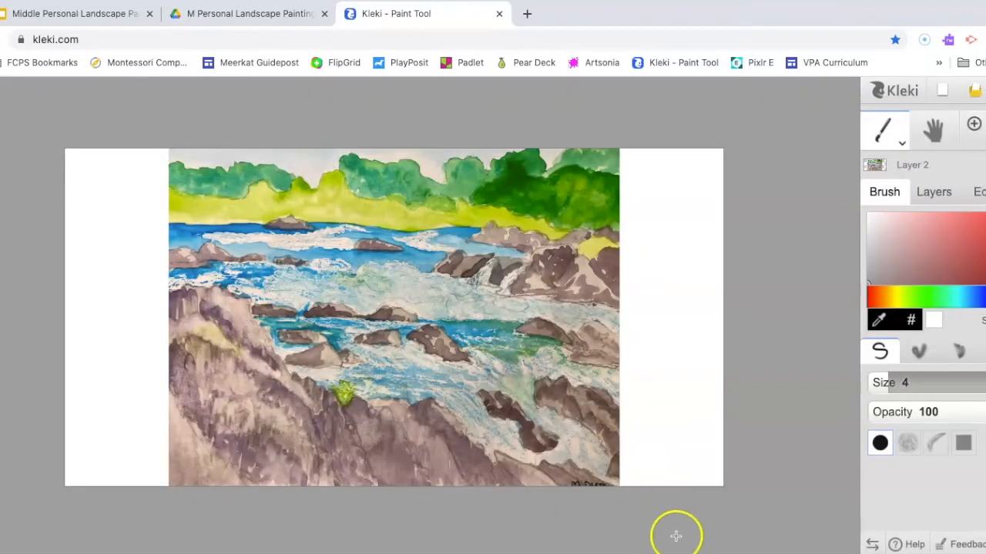
mouse_move(671, 533)
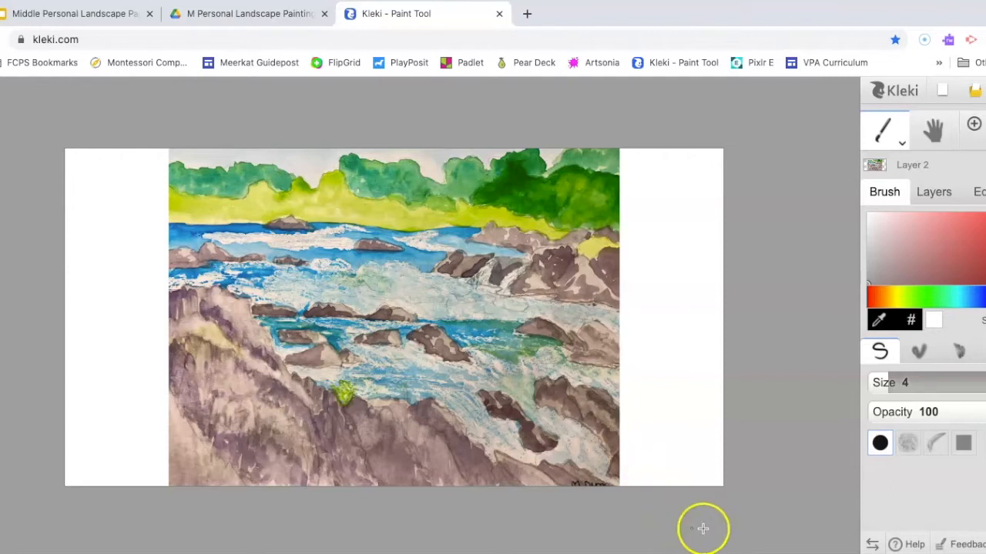
mouse_move(813, 478)
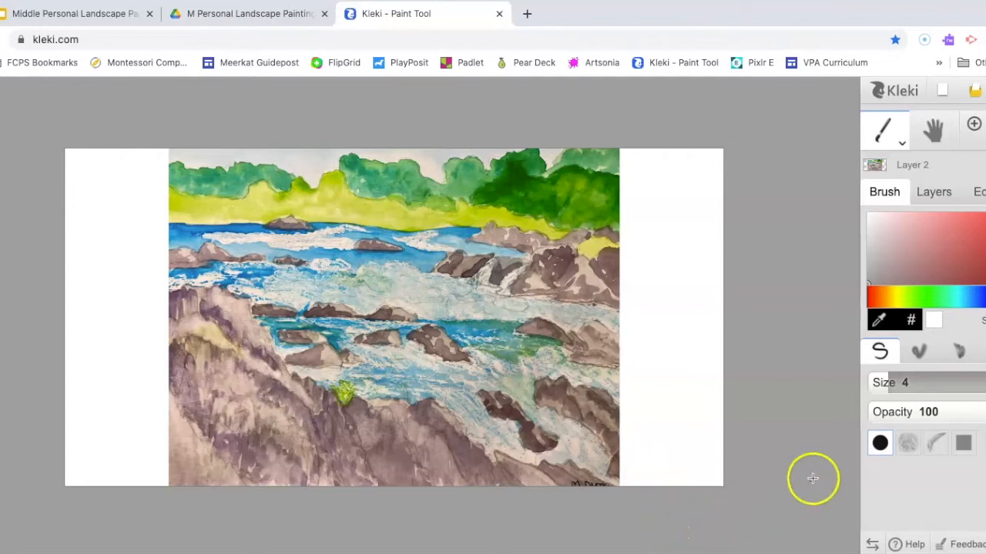
mouse_move(810, 471)
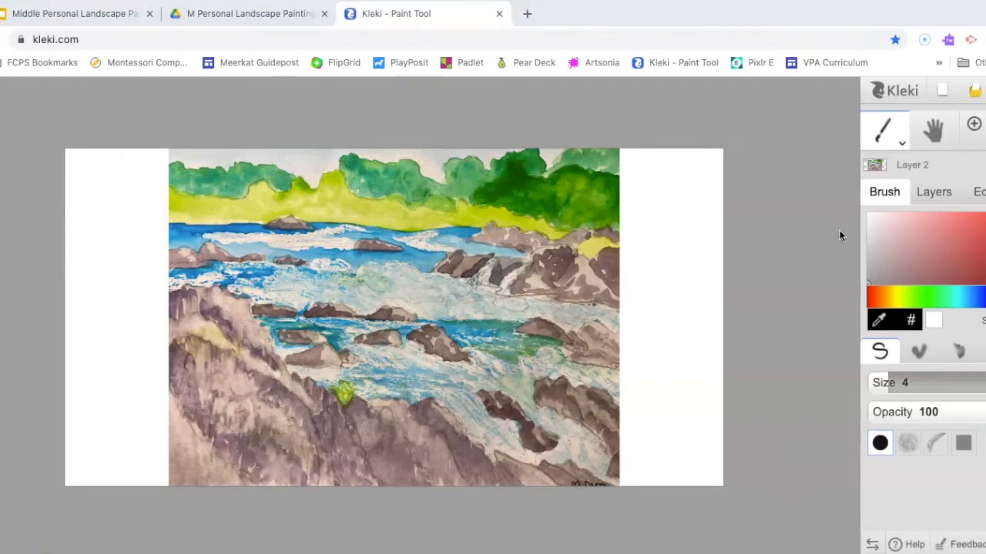
mouse_move(921, 199)
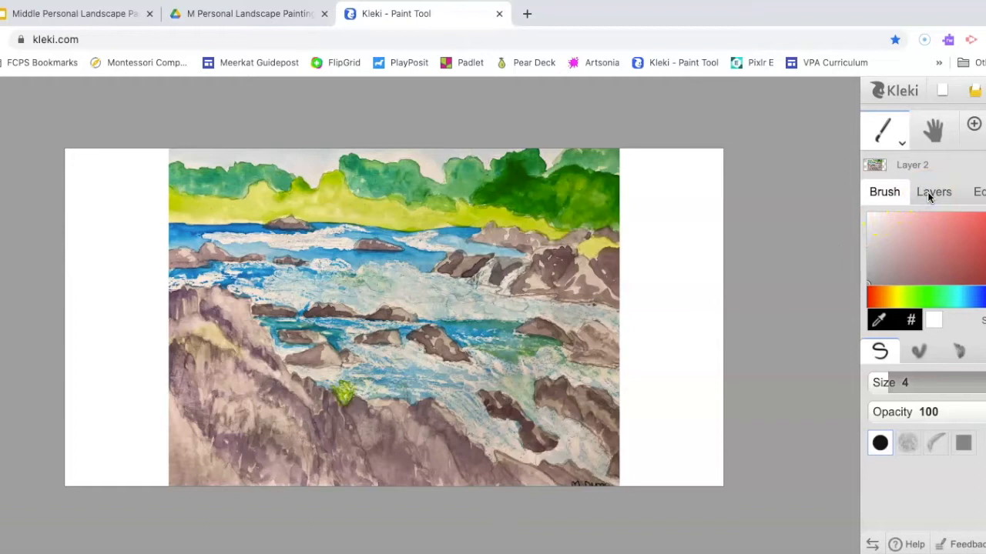
Add a new empty Layer 3 at the top of the layer stack for painting
left_click(934, 191)
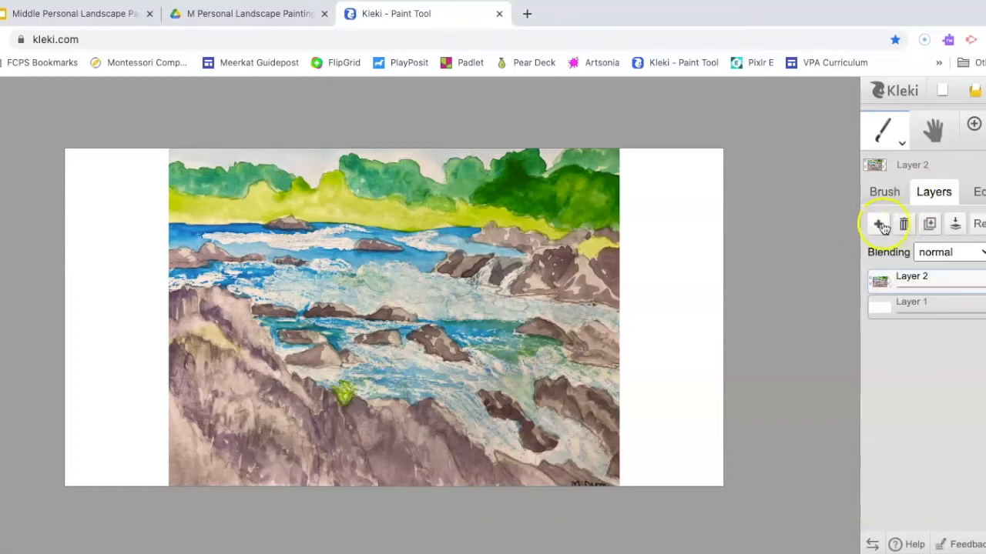
left_click(878, 223)
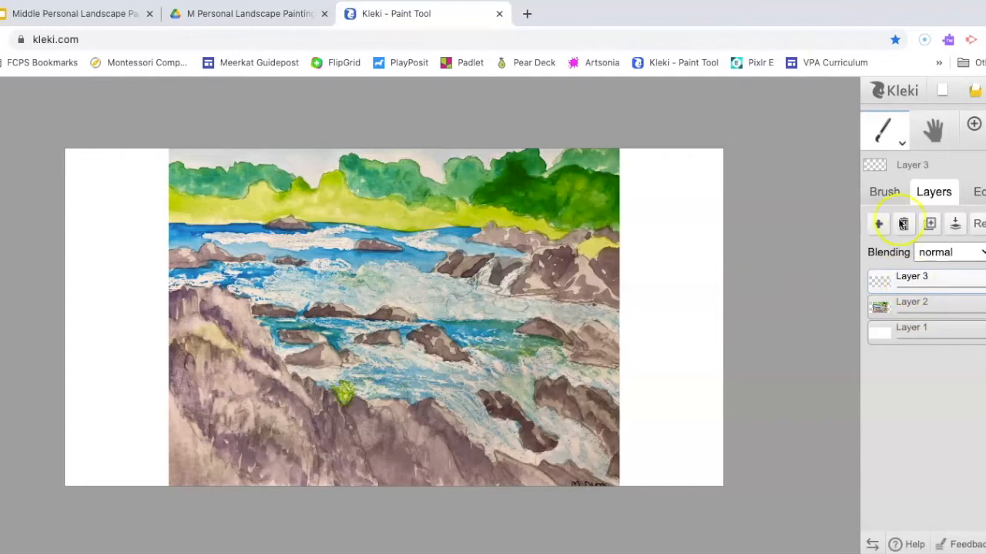
With a green hue and the Brush alpha textured brush, paint foliage over the top treeline
left_click(884, 191)
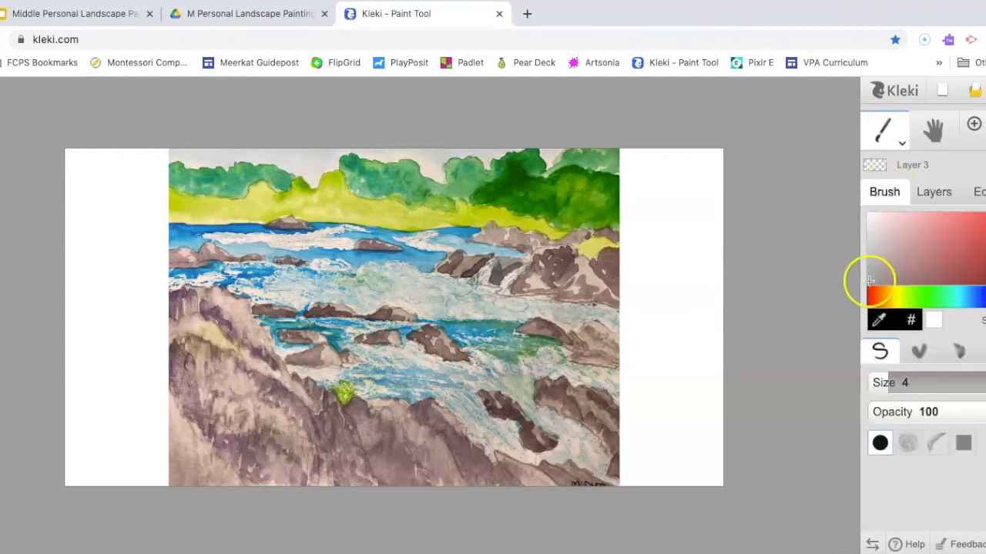
mouse_move(579, 197)
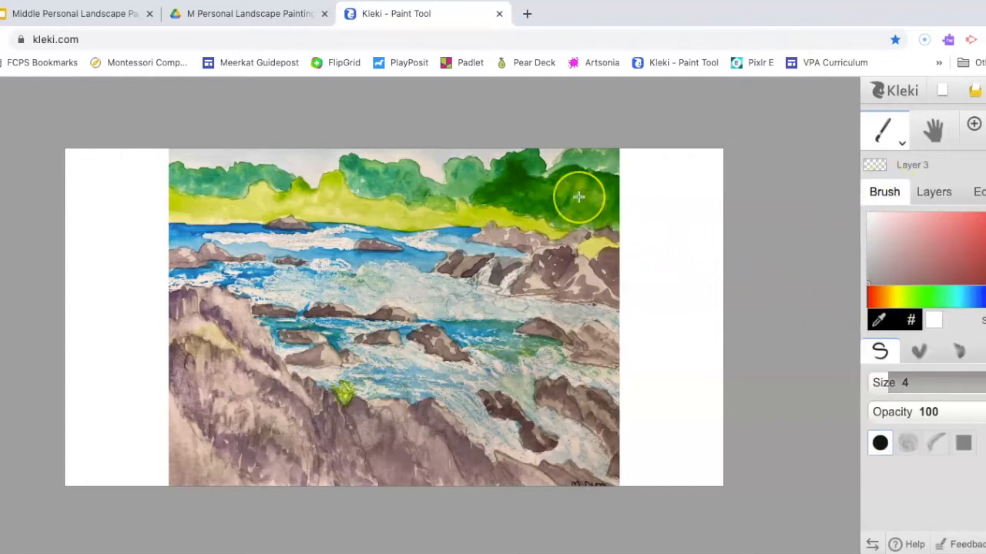
mouse_move(214, 191)
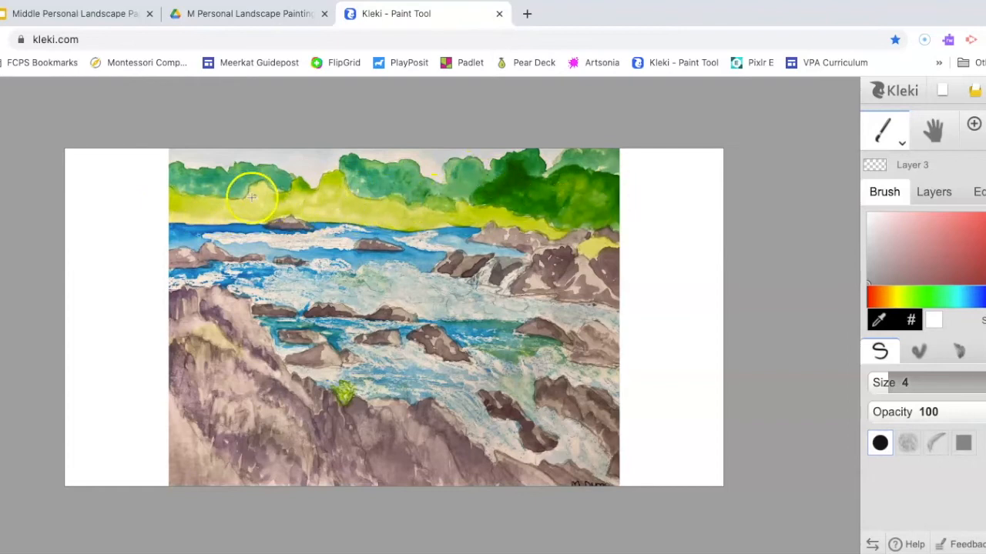
mouse_move(171, 193)
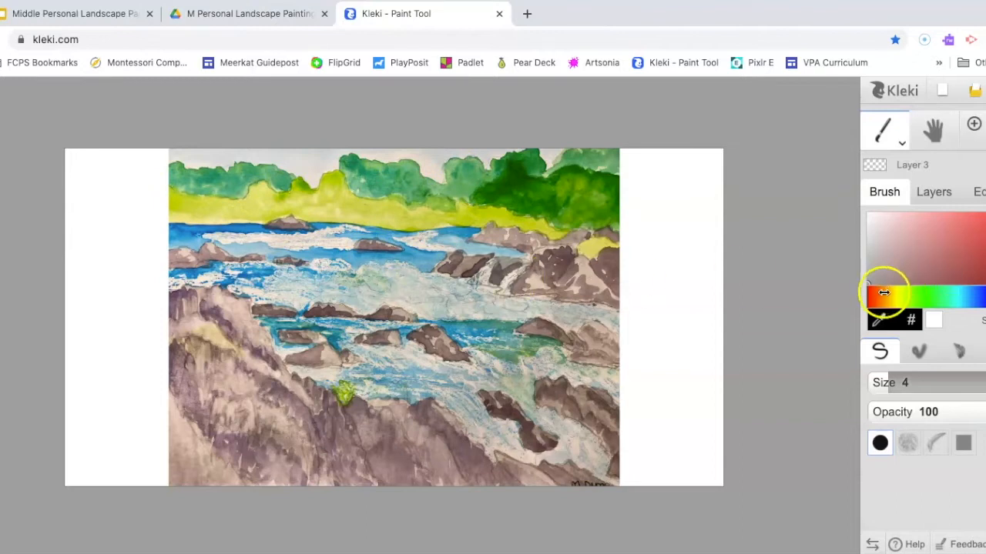
left_click(527, 185)
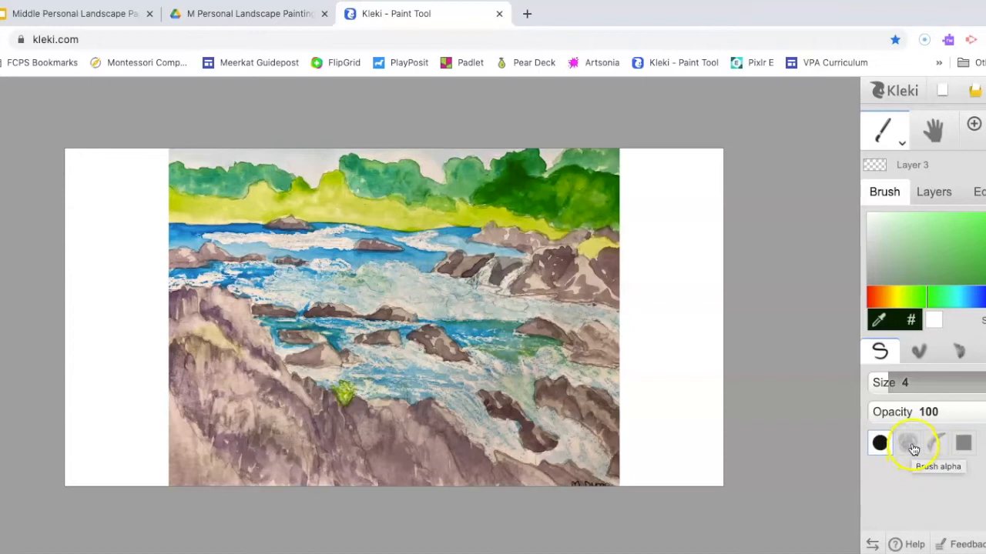
left_click(907, 443)
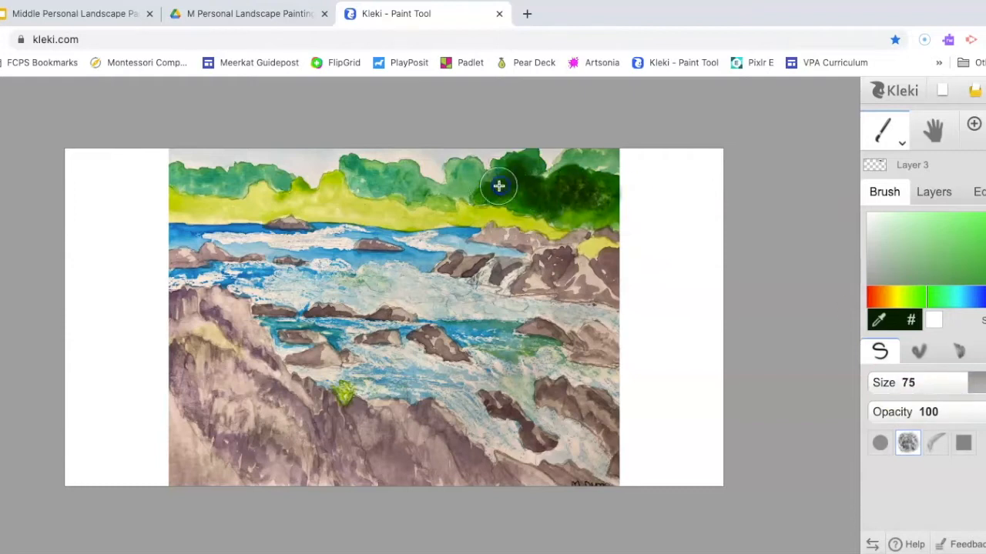
left_click_drag(499, 186, 509, 177)
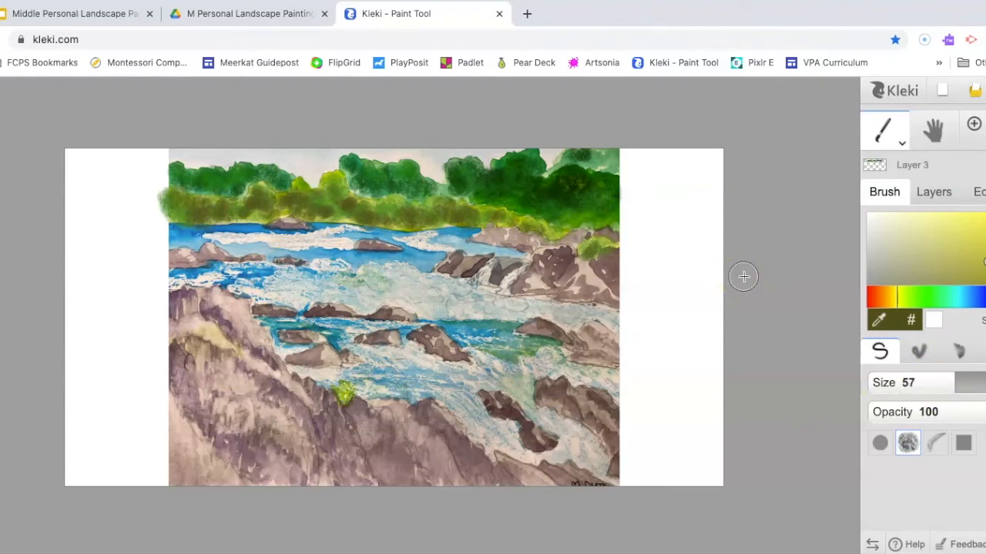
mouse_move(542, 259)
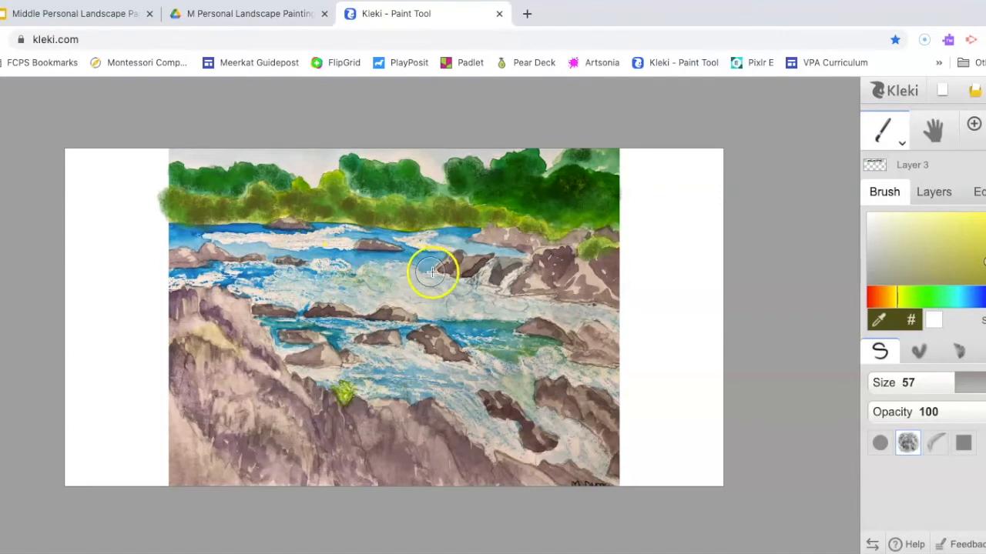
mouse_move(325, 258)
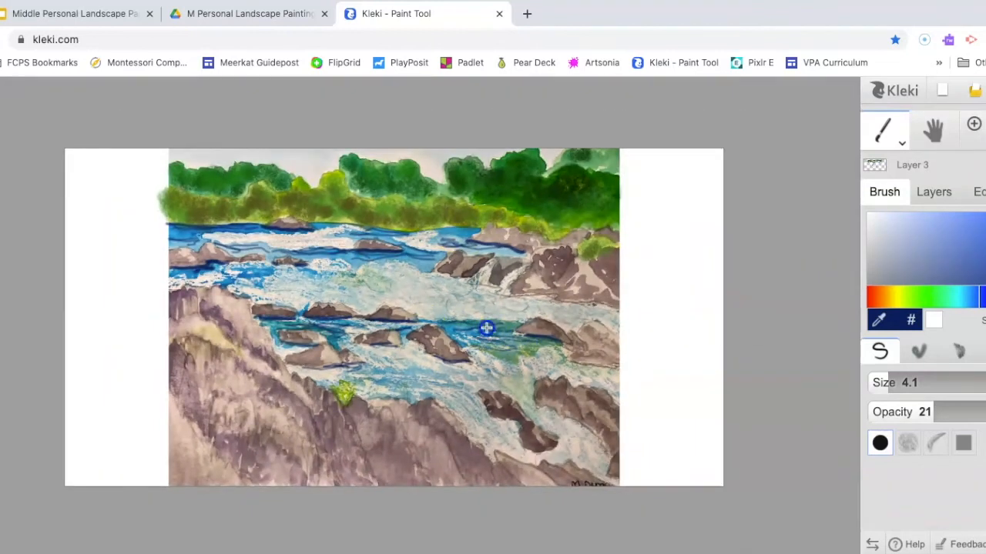
Draw thin dark blue wavy ripple strokes across the river water
left_click_drag(487, 330, 585, 364)
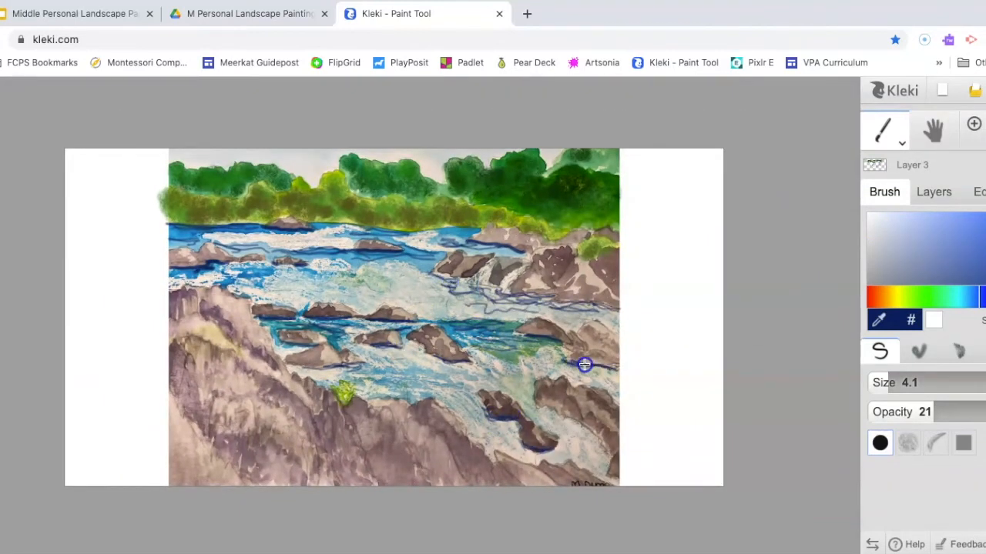
mouse_move(961, 207)
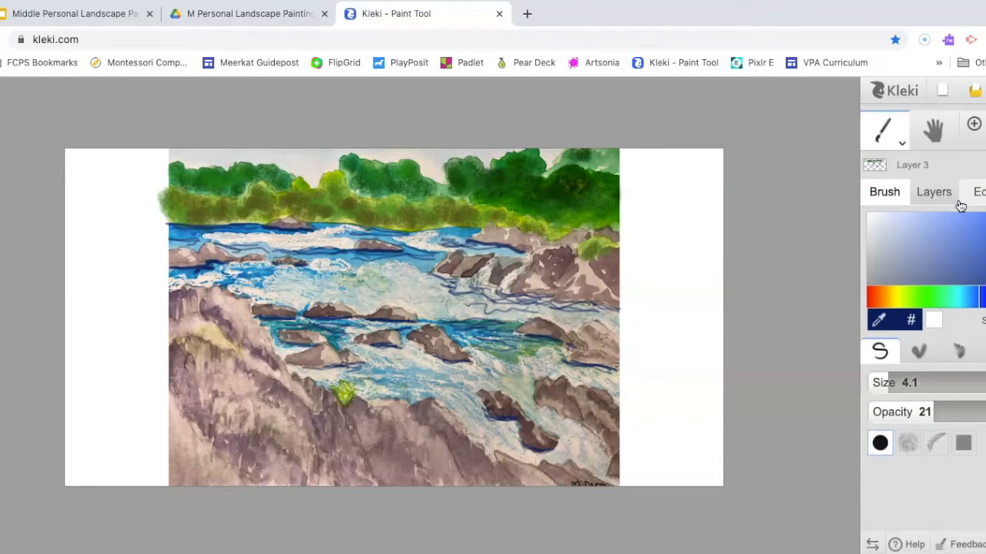
mouse_move(443, 397)
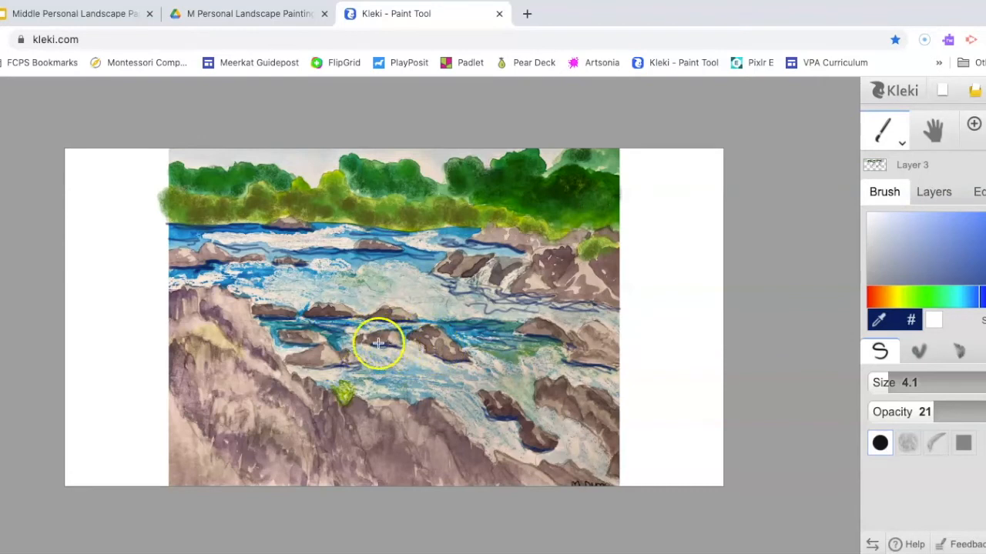
mouse_move(373, 279)
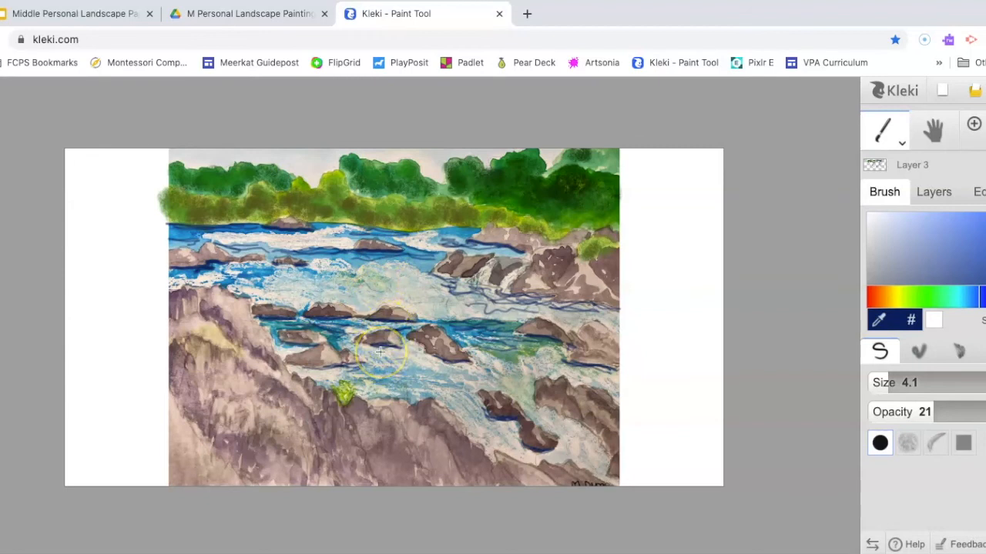
mouse_move(352, 347)
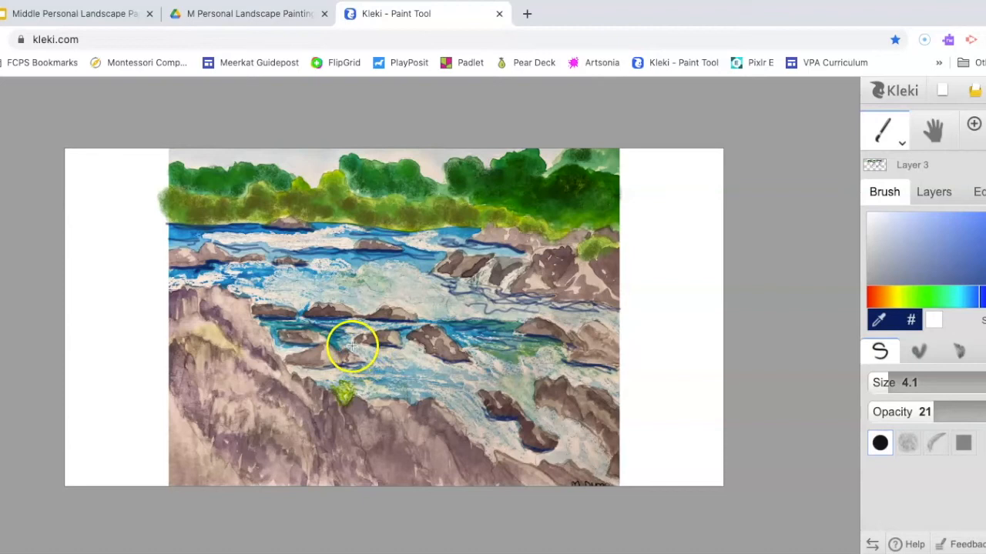
mouse_move(326, 383)
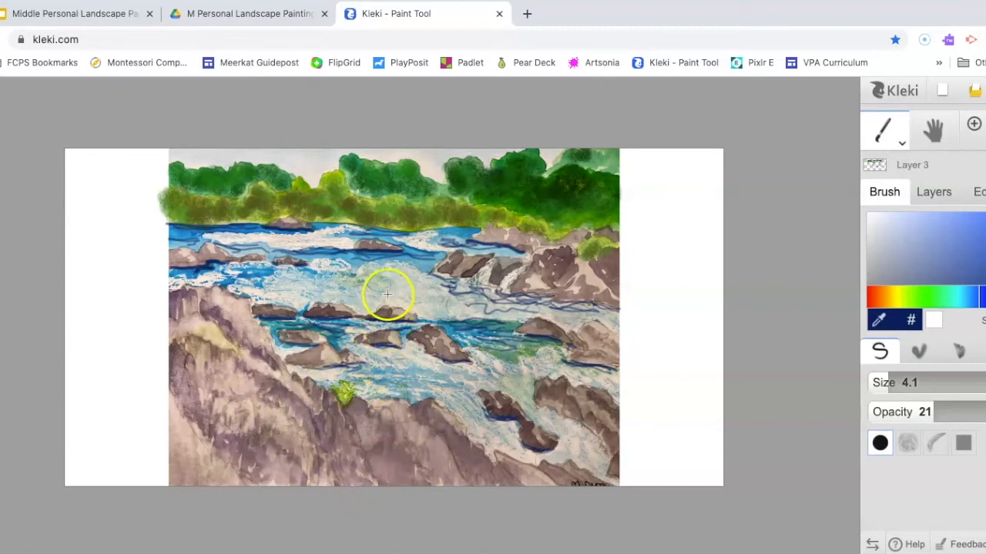
mouse_move(370, 237)
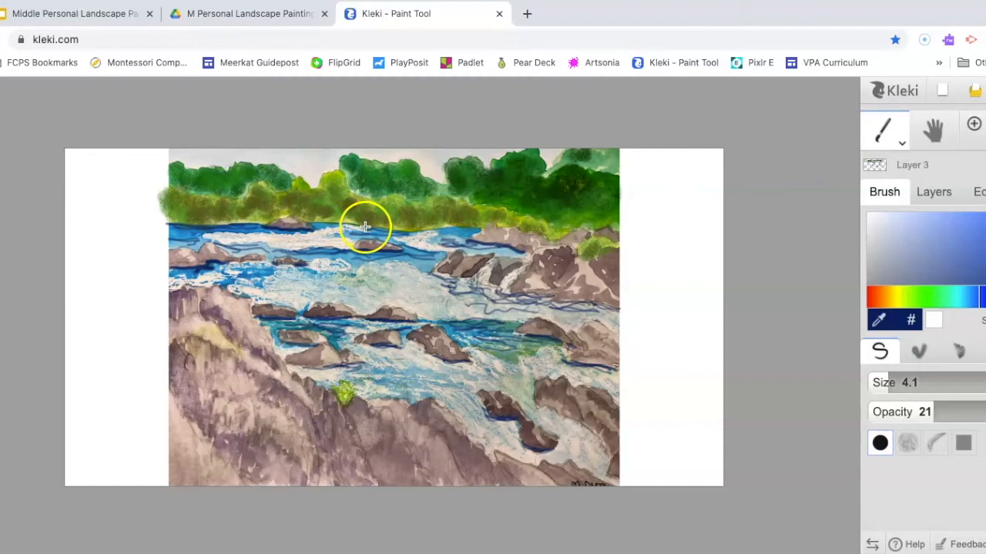
mouse_move(391, 244)
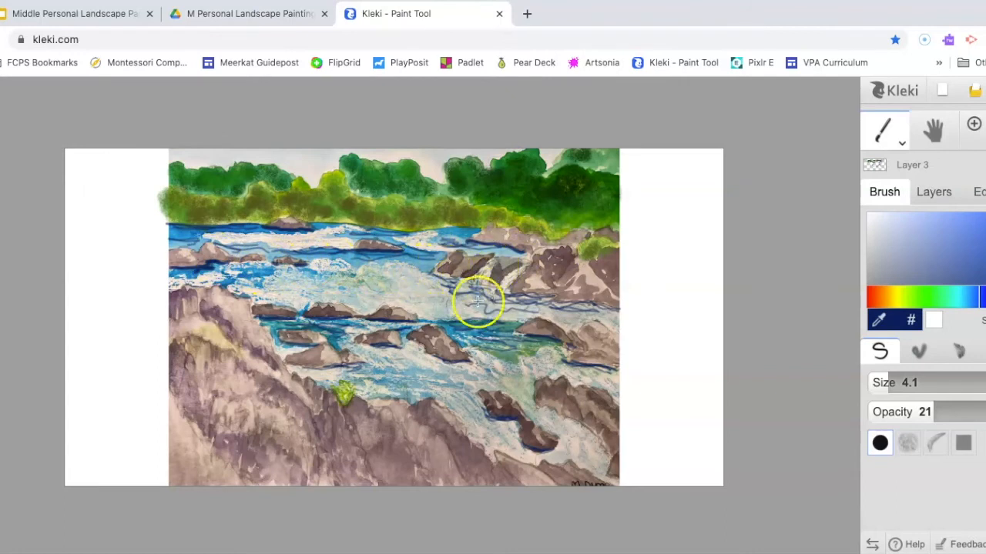
mouse_move(331, 346)
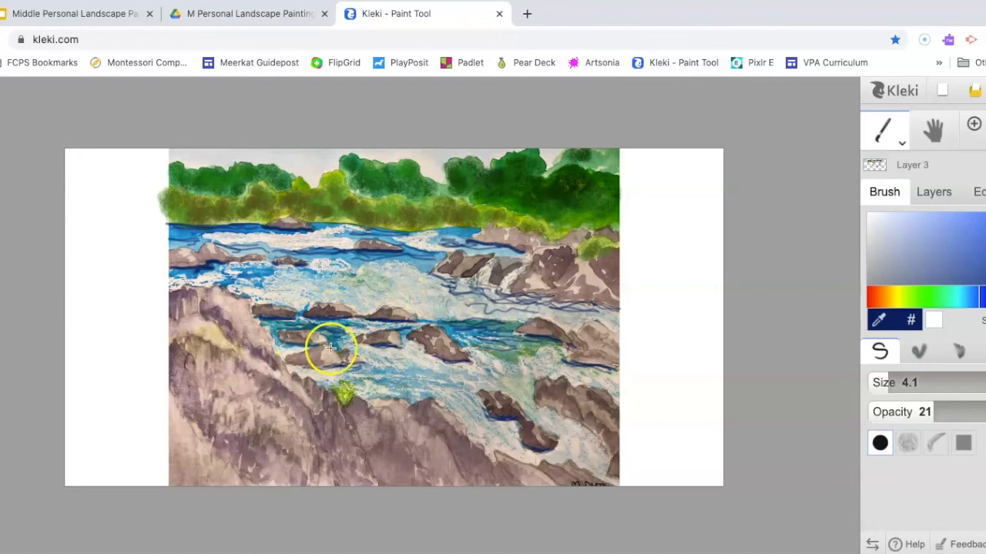
Shade a mid-river rock with a translucent grey-violet stroke
left_click_drag(332, 346, 455, 437)
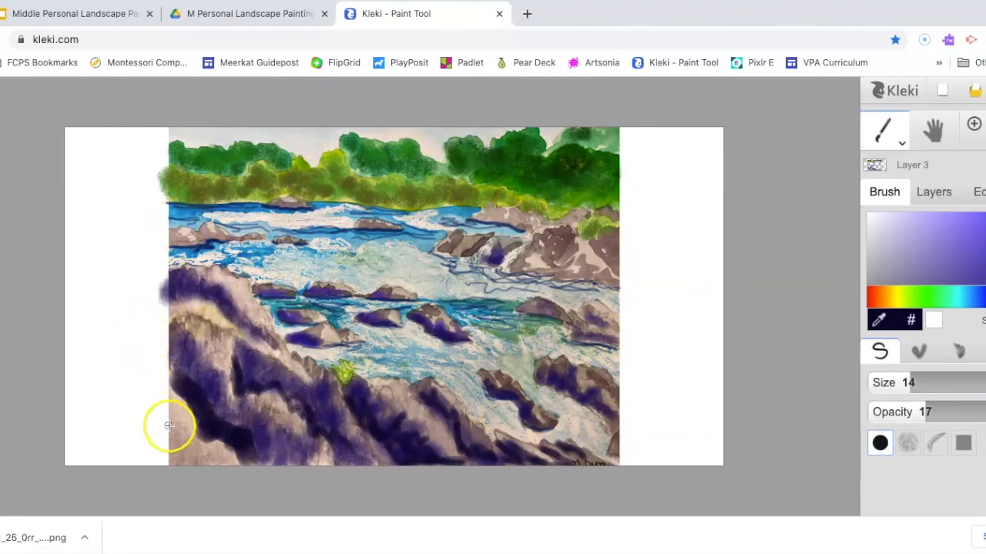
mouse_move(416, 436)
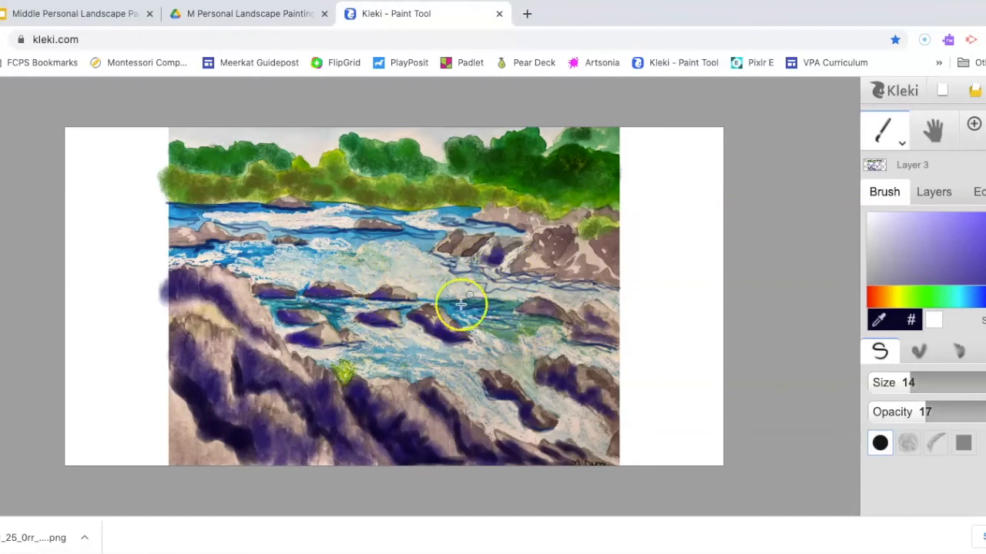
mouse_move(275, 299)
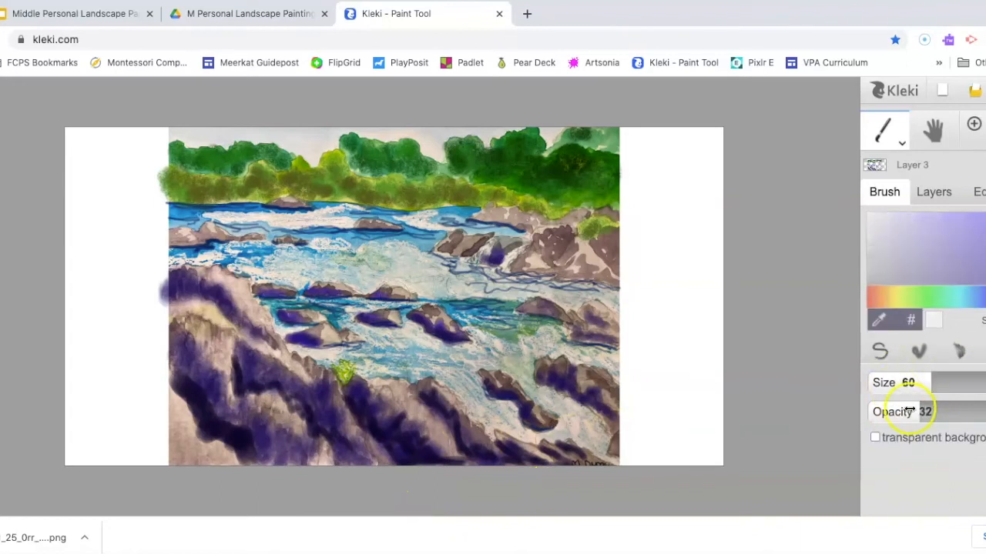
Lower the brush opacity so the violet rock shadows stay translucent
left_click_drag(924, 412, 909, 411)
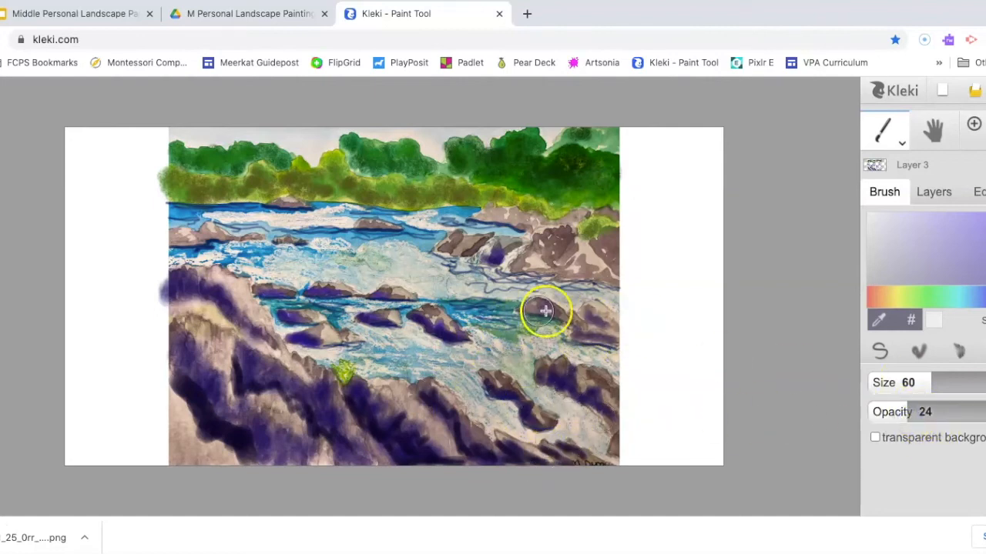
mouse_move(475, 344)
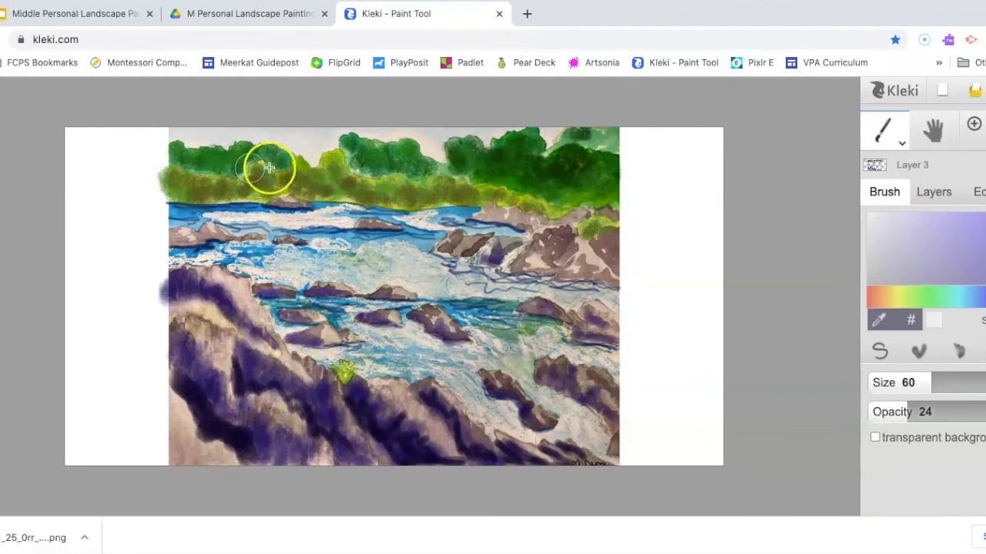
mouse_move(644, 194)
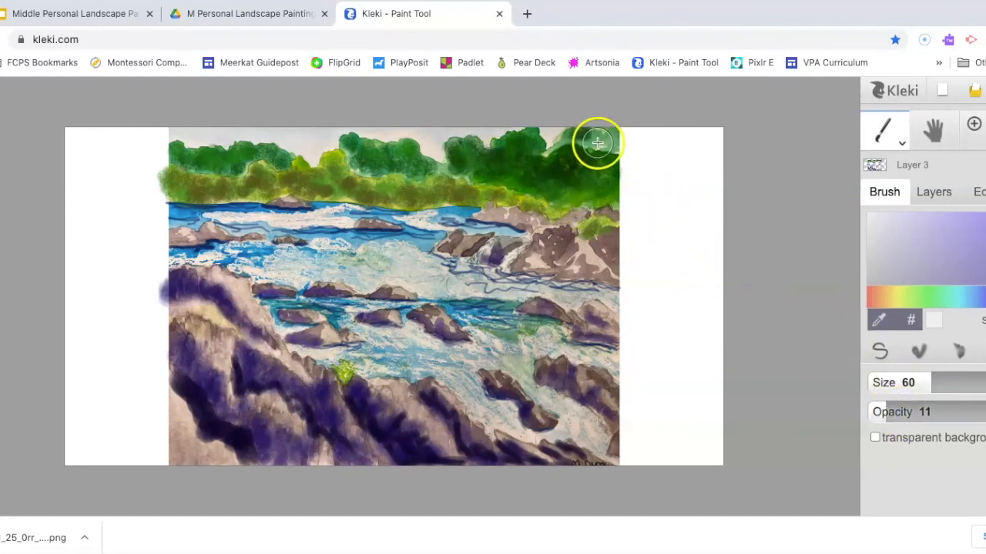
Wash translucent light green at about 11 opacity over the treetops
left_click_drag(925, 382, 963, 382)
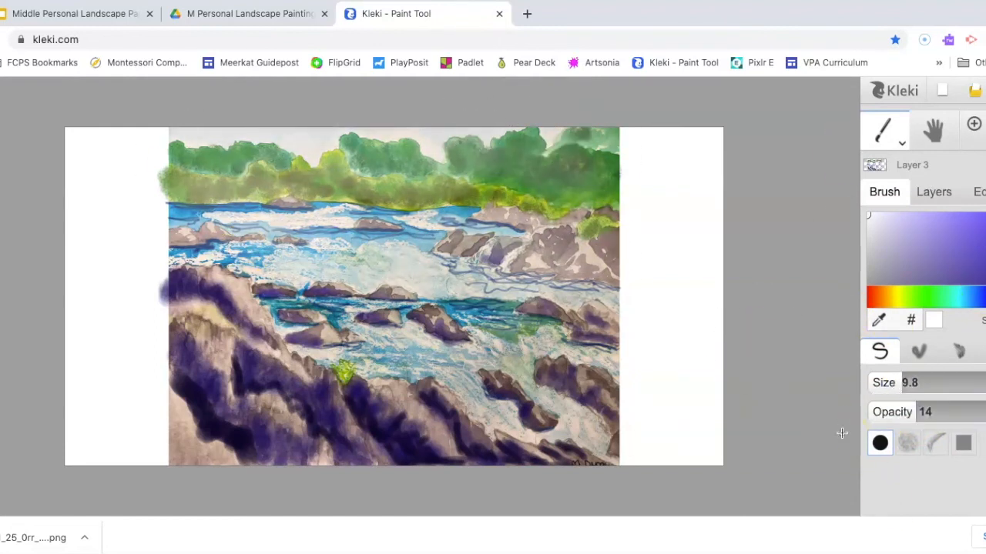
Export the finished river painting as a PNG download
left_click(878, 319)
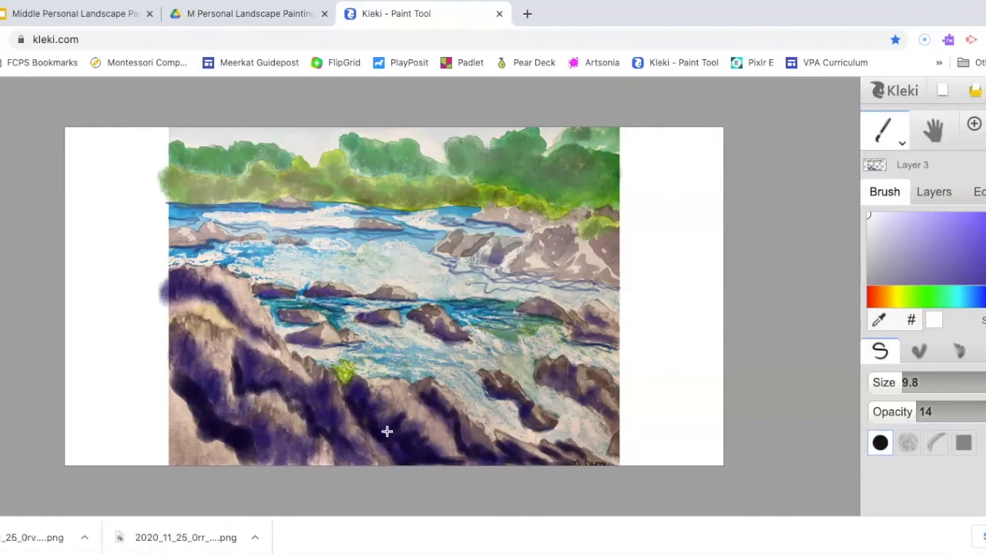
mouse_move(653, 295)
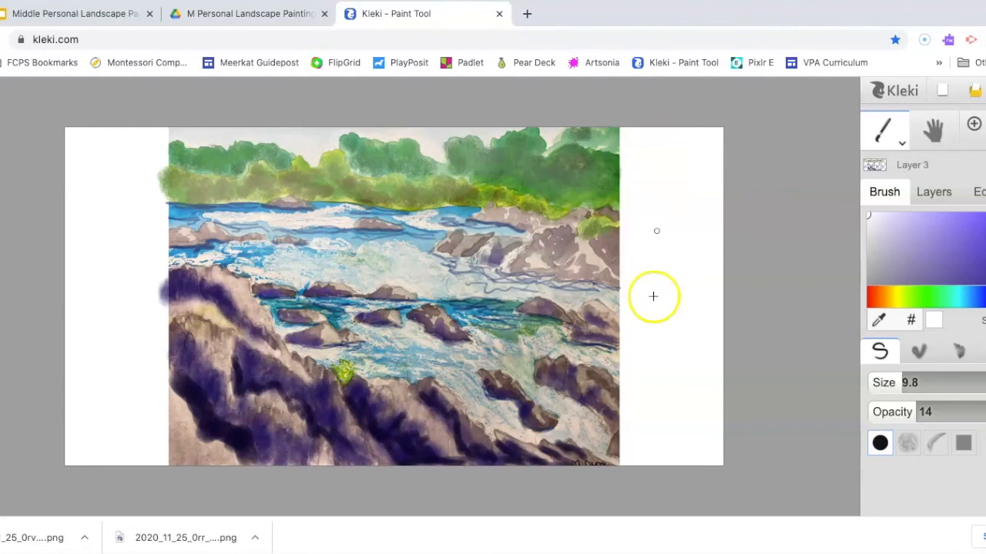
mouse_move(111, 408)
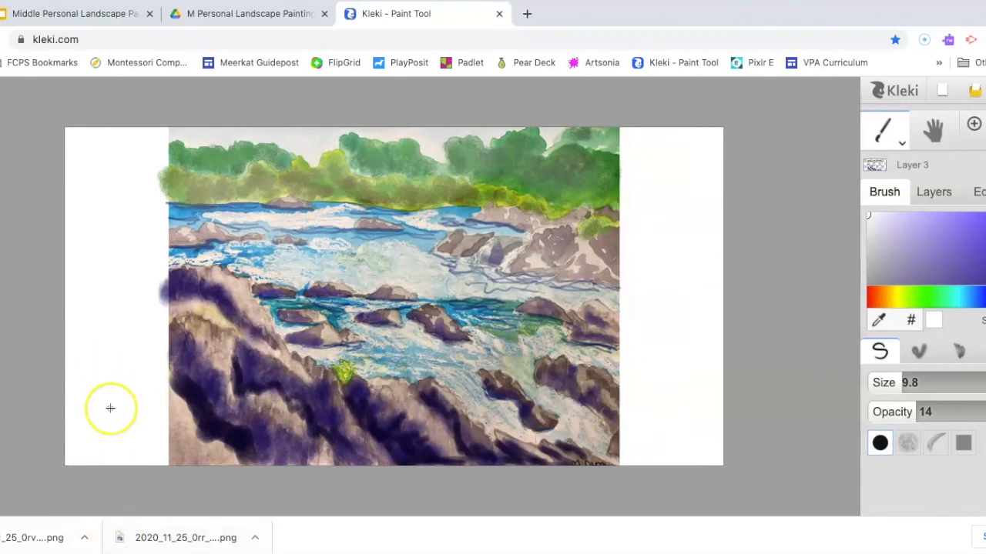
mouse_move(496, 526)
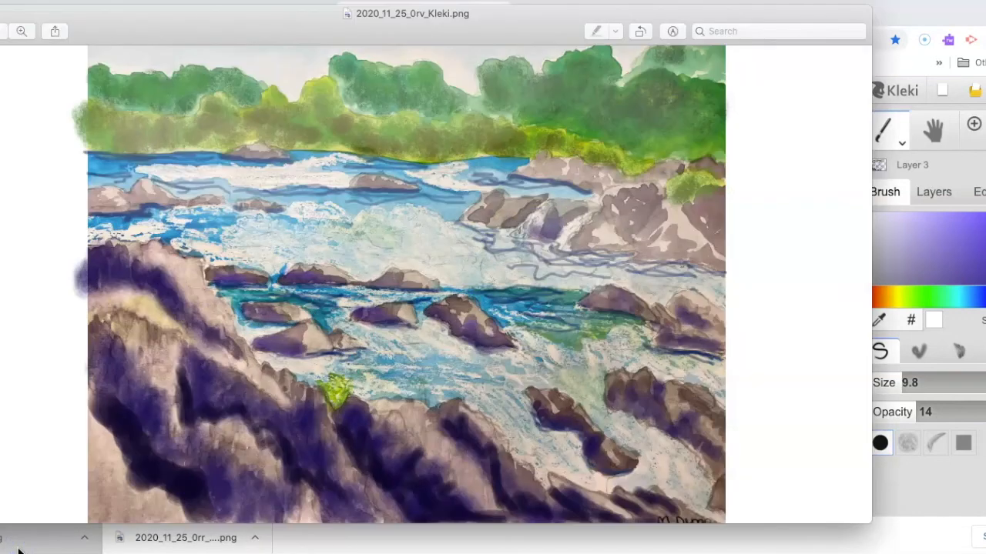
mouse_move(246, 323)
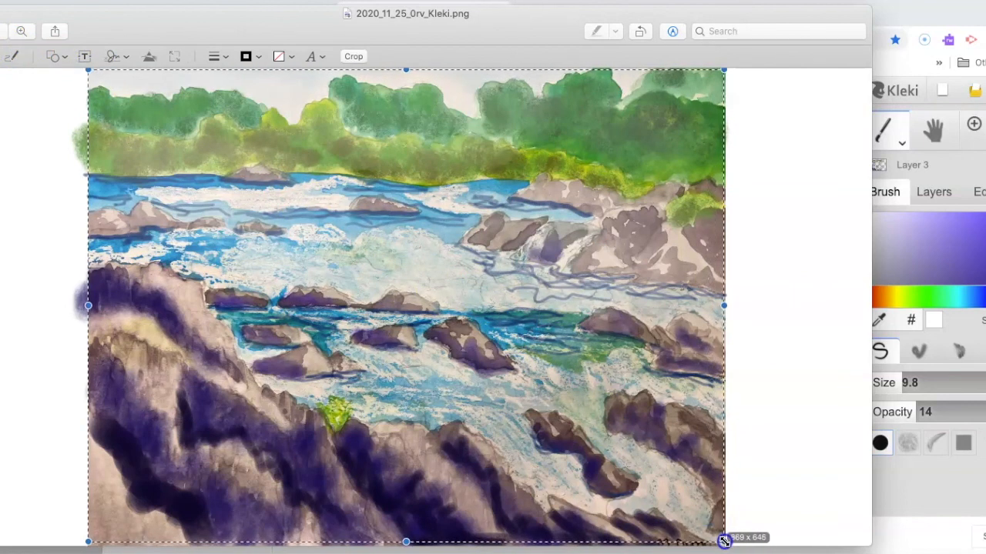
Select the painting area in Preview, excluding the white margins, ready to crop
left_click_drag(724, 539, 724, 537)
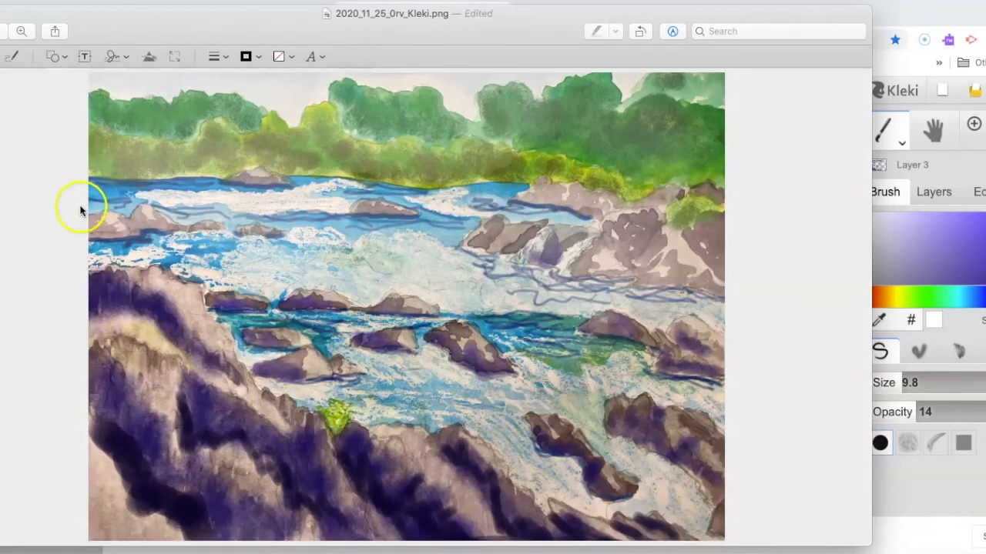
mouse_move(422, 105)
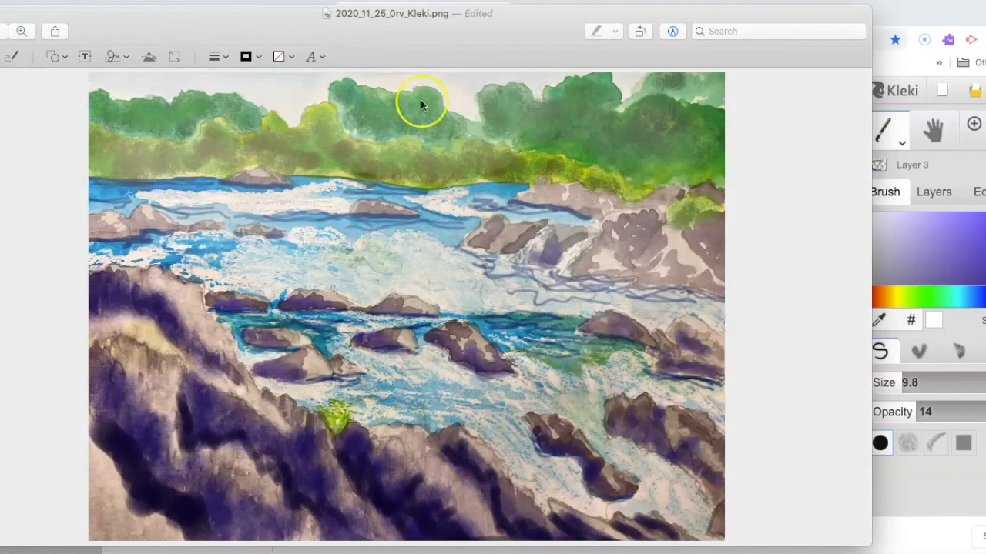